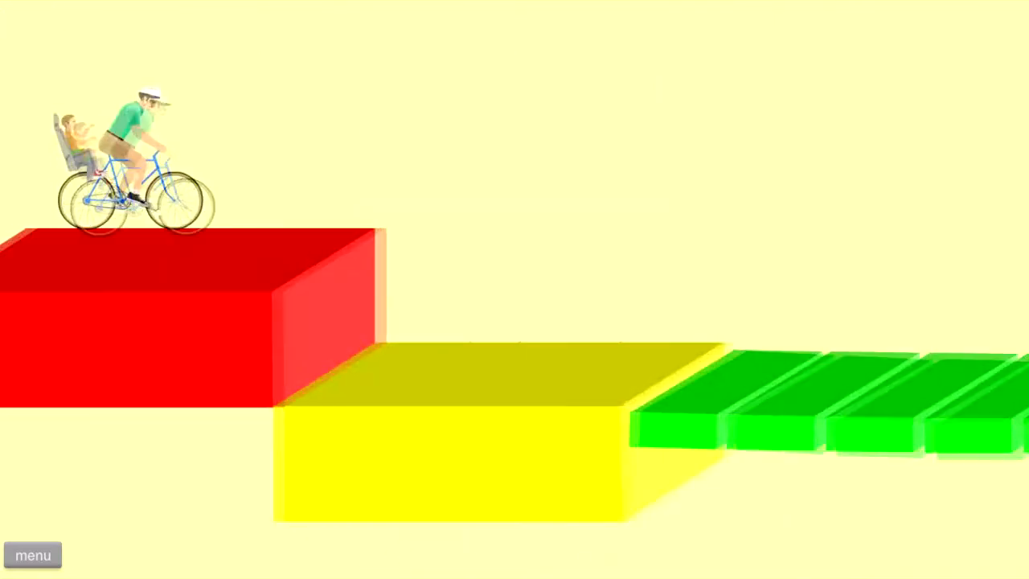
- Quit the current level to the main menu and browse the user-submitted levels
click(39, 552)
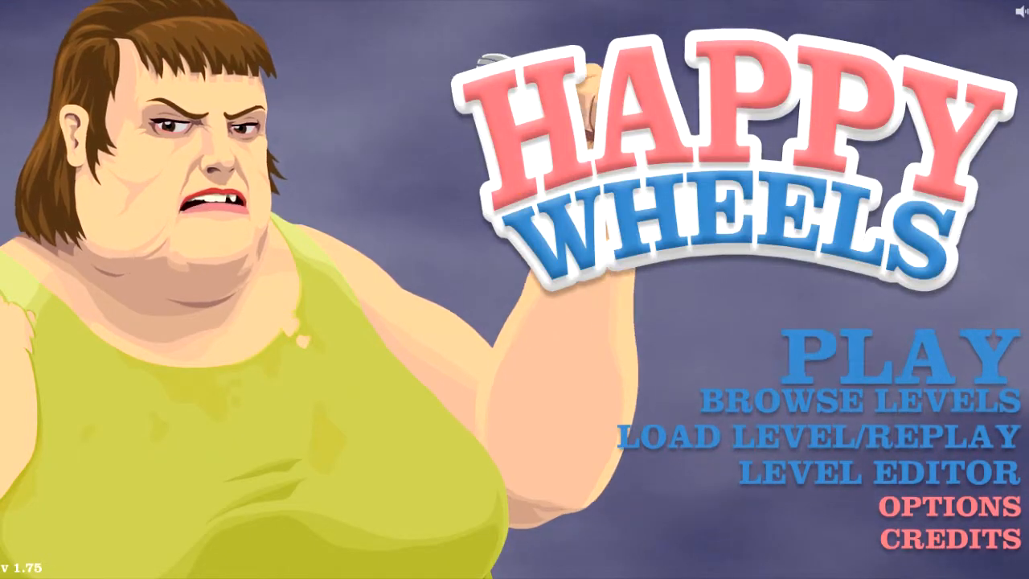
click(863, 400)
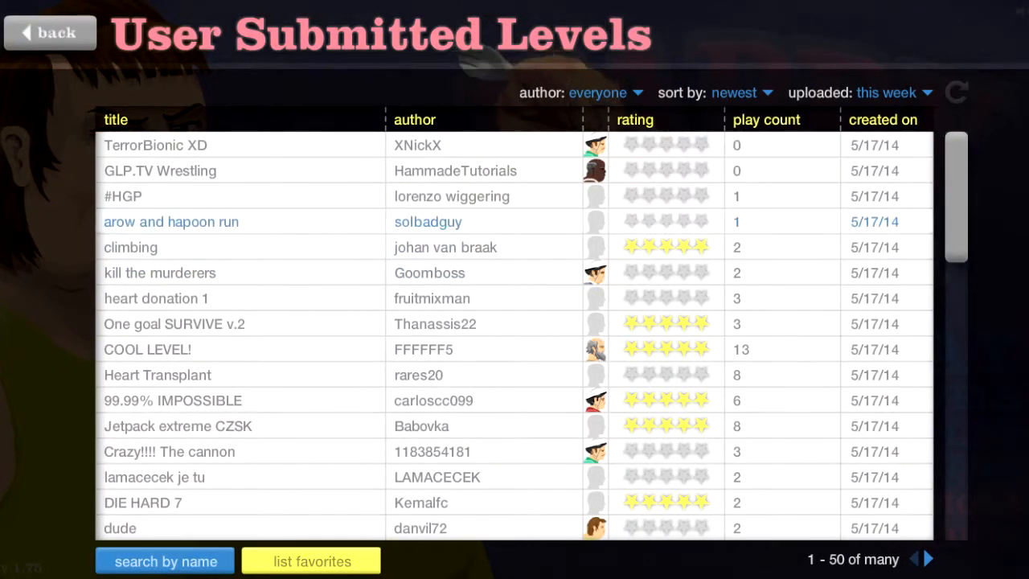
- Sort this week's levels by rating and expand the top one, Matrix SlowMotion by JustNL
click(735, 92)
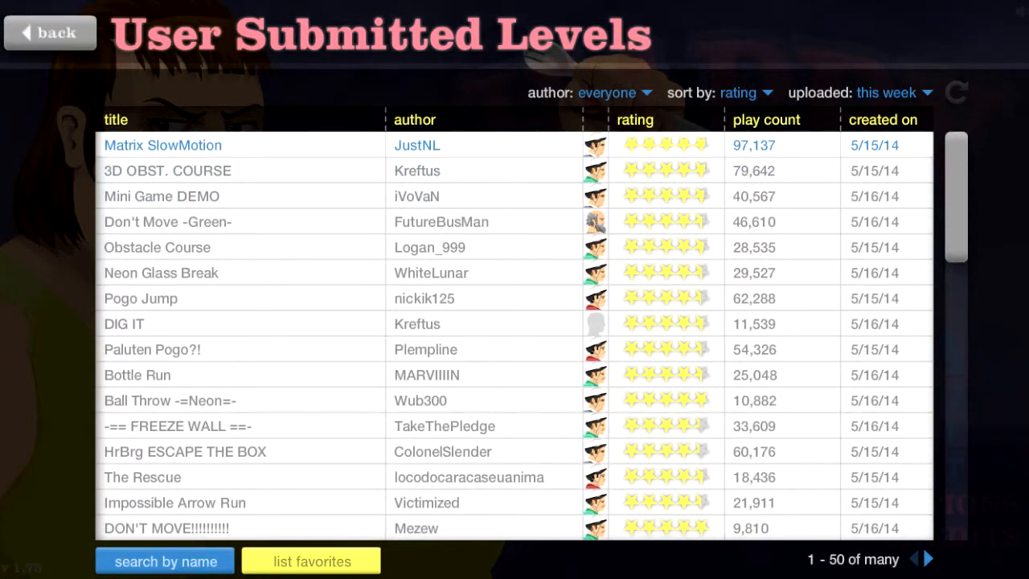
click(162, 145)
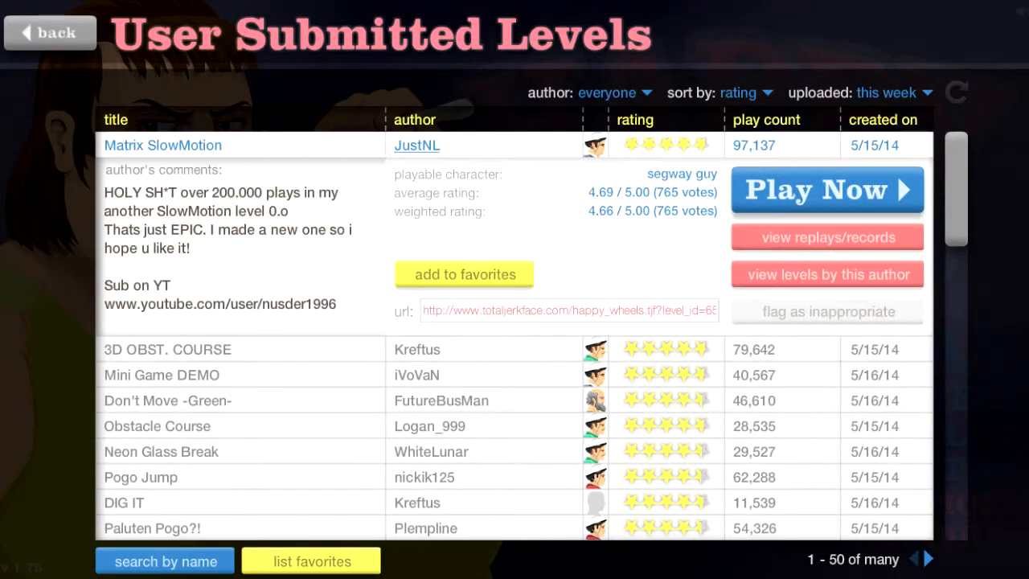
- Play Matrix SlowMotion to a 5.53-second finish, rate it and return to the level list
click(826, 190)
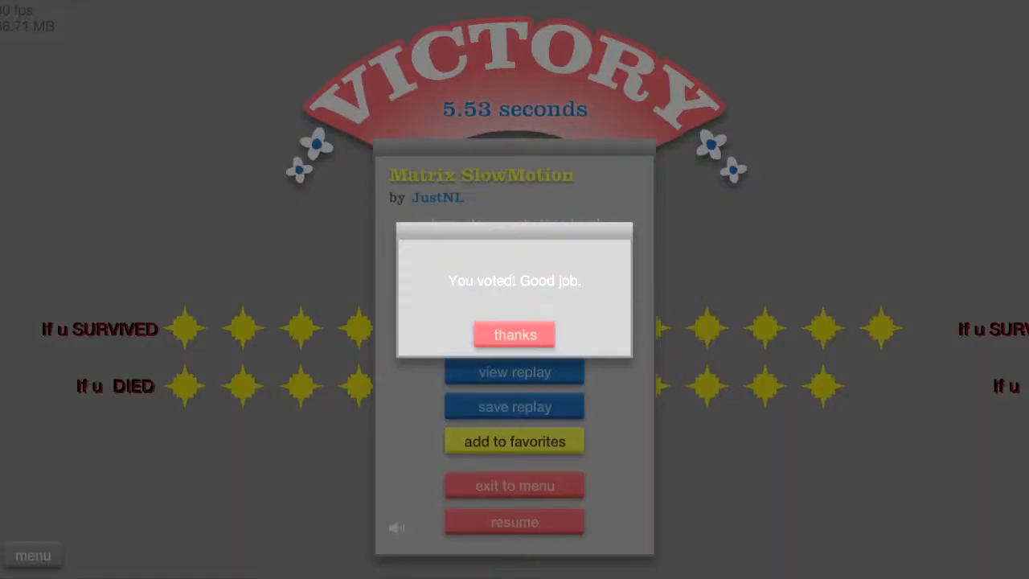
click(514, 333)
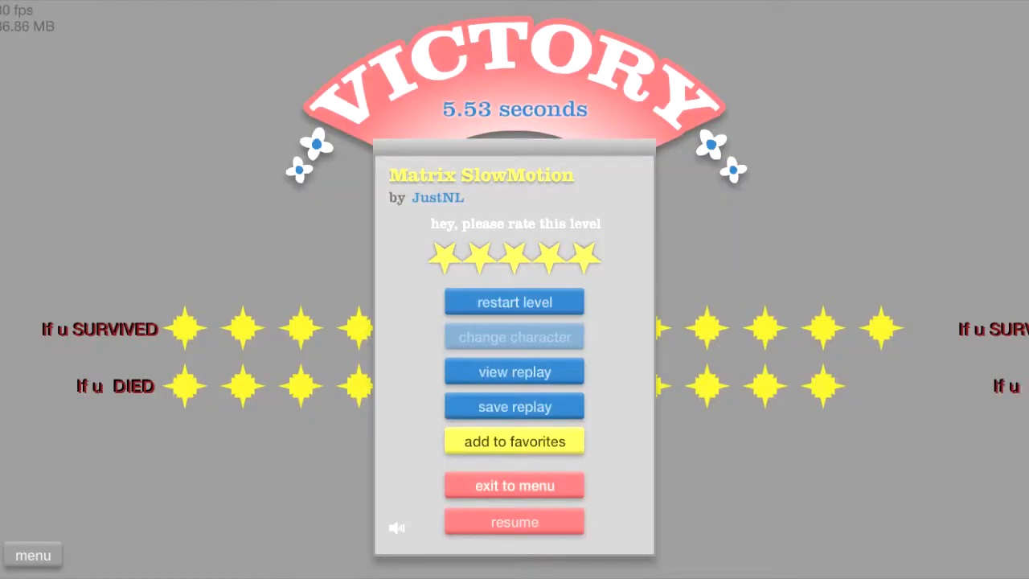
click(515, 485)
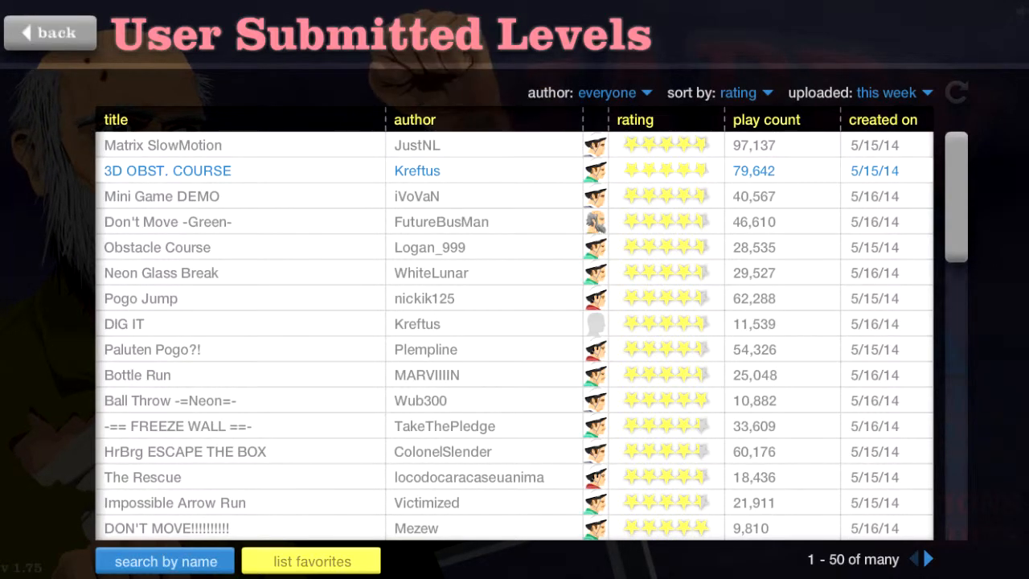
- Expand Kreftus's 3D OBST. COURSE details and start playing it
click(167, 170)
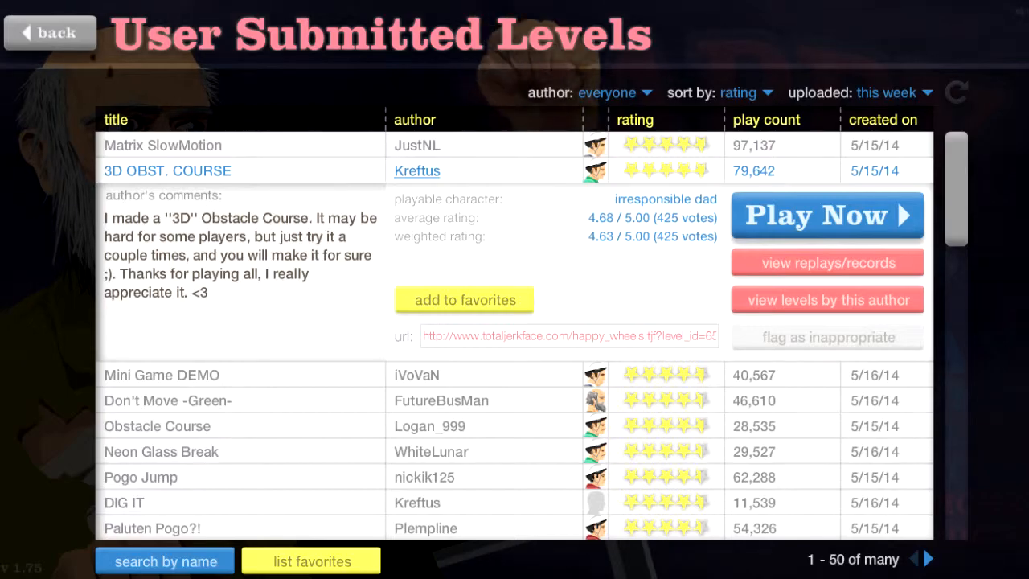
click(826, 216)
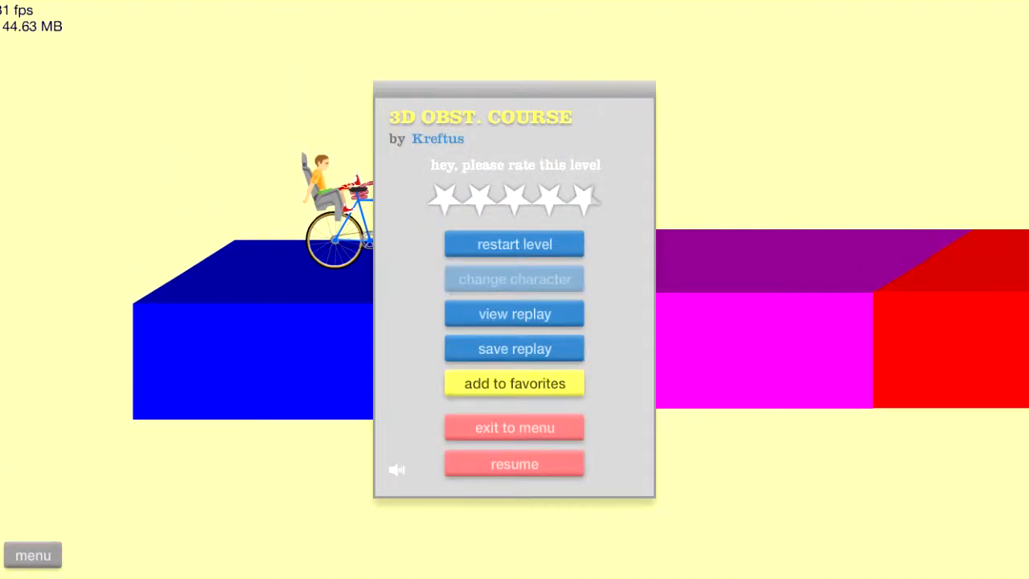
click(515, 463)
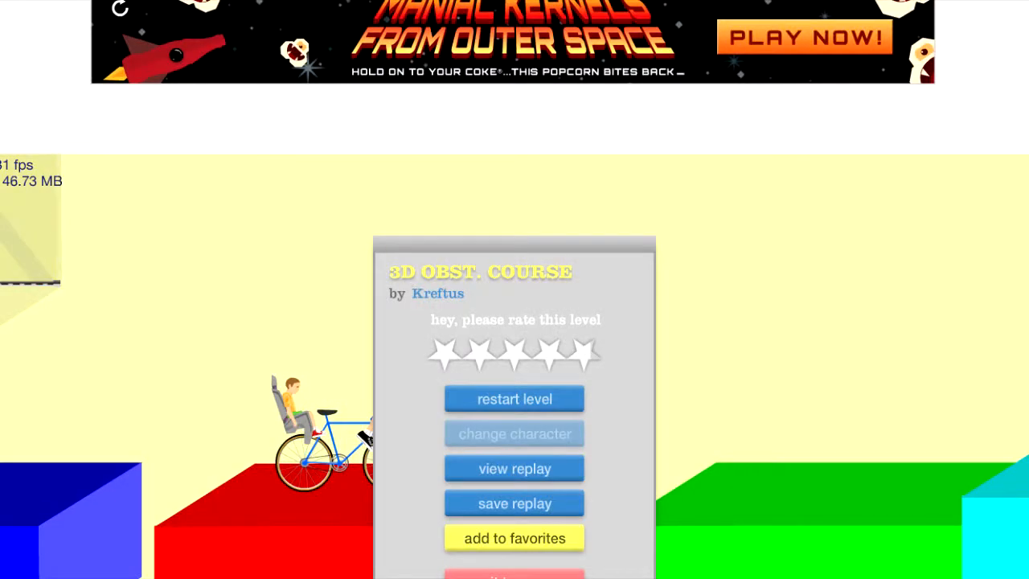
scroll(down, 3)
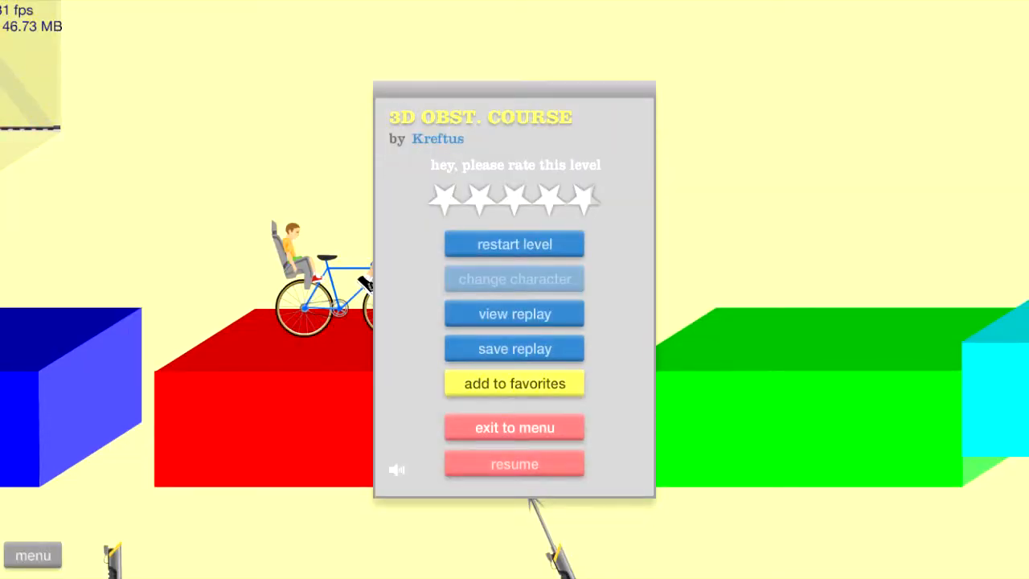
- Quit 3D OBST. COURSE and win FutureBusMan's Don't Move -Green- in 27.40 seconds
click(514, 428)
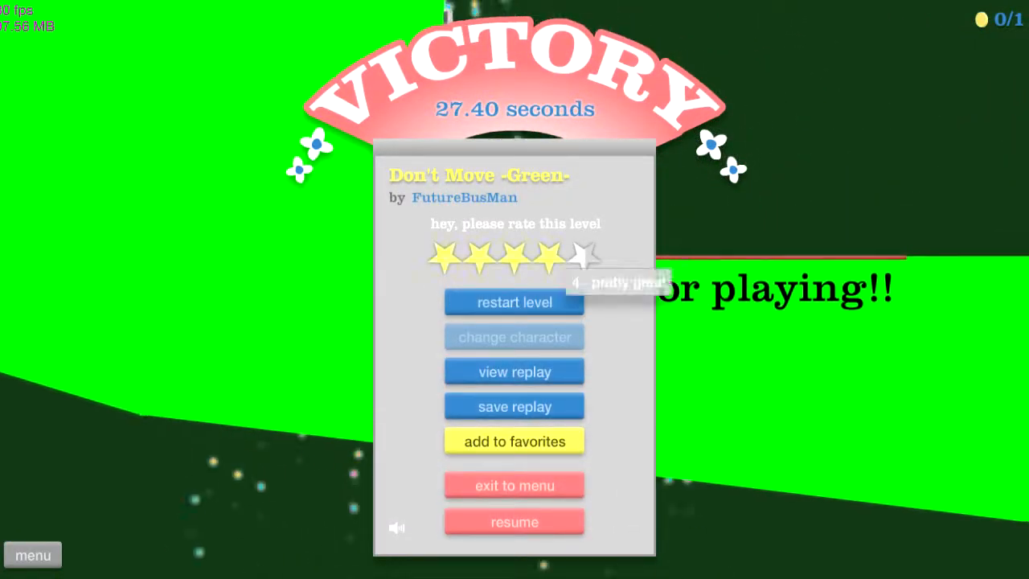
- Return to this week's top-rated levels list and expand Matrix SlowMotion's details again
click(585, 257)
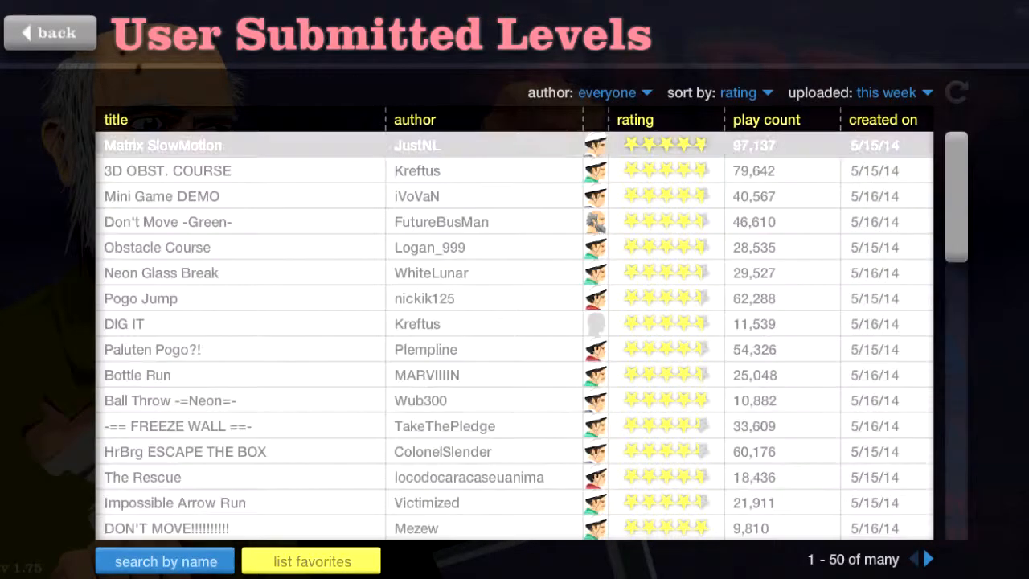
click(162, 145)
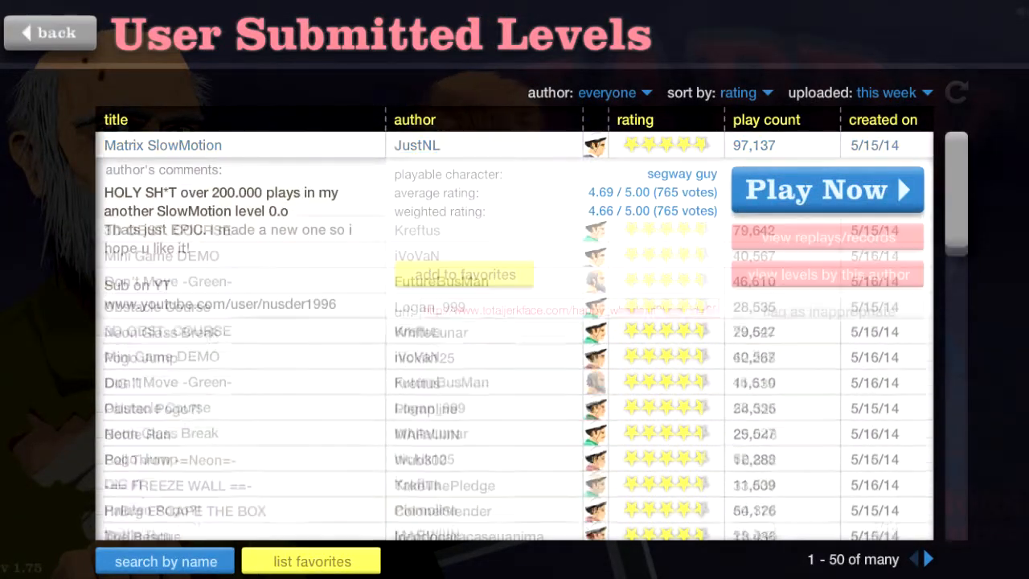